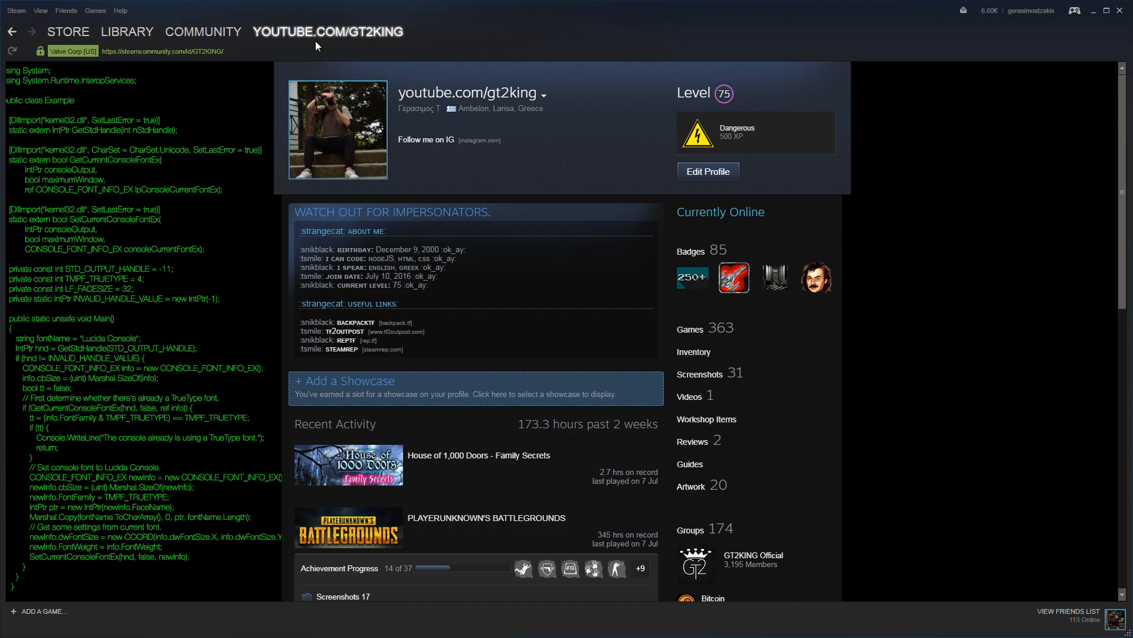
- Leave the profile for the store and open the free Making of Furi video page
click(333, 31)
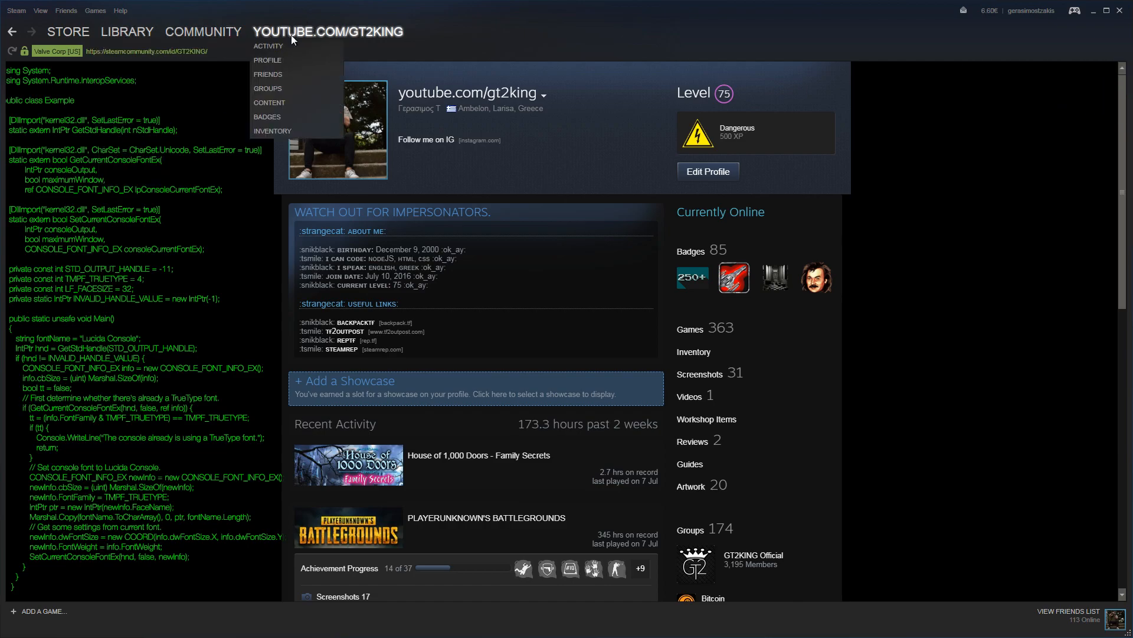
scroll(down, 3)
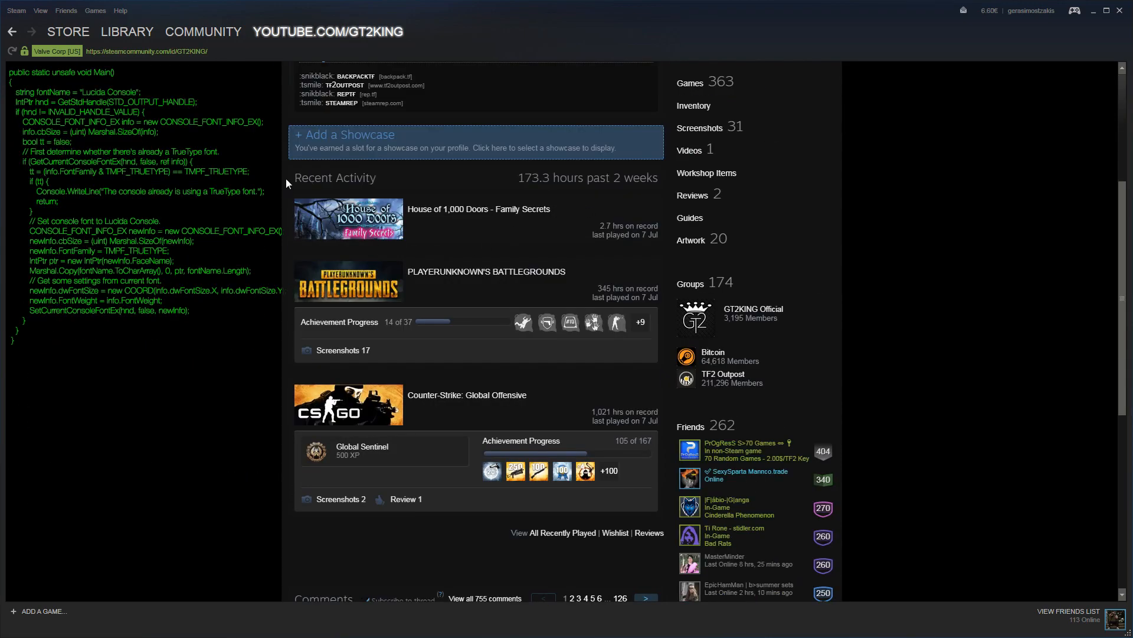
mouse_move(360, 175)
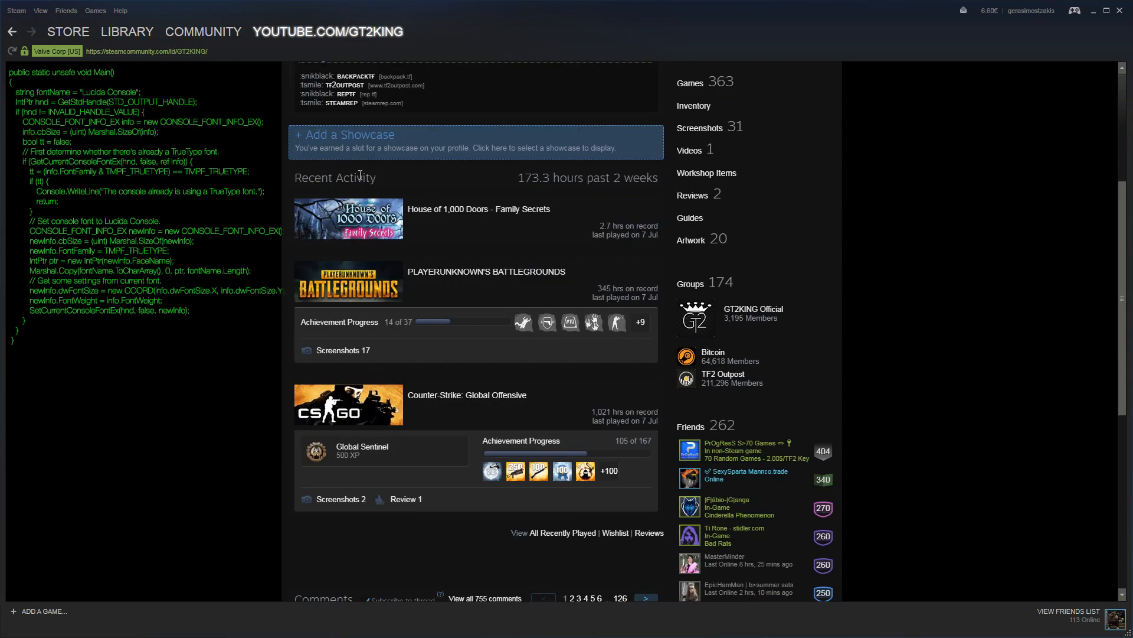
click(68, 32)
text(making of)
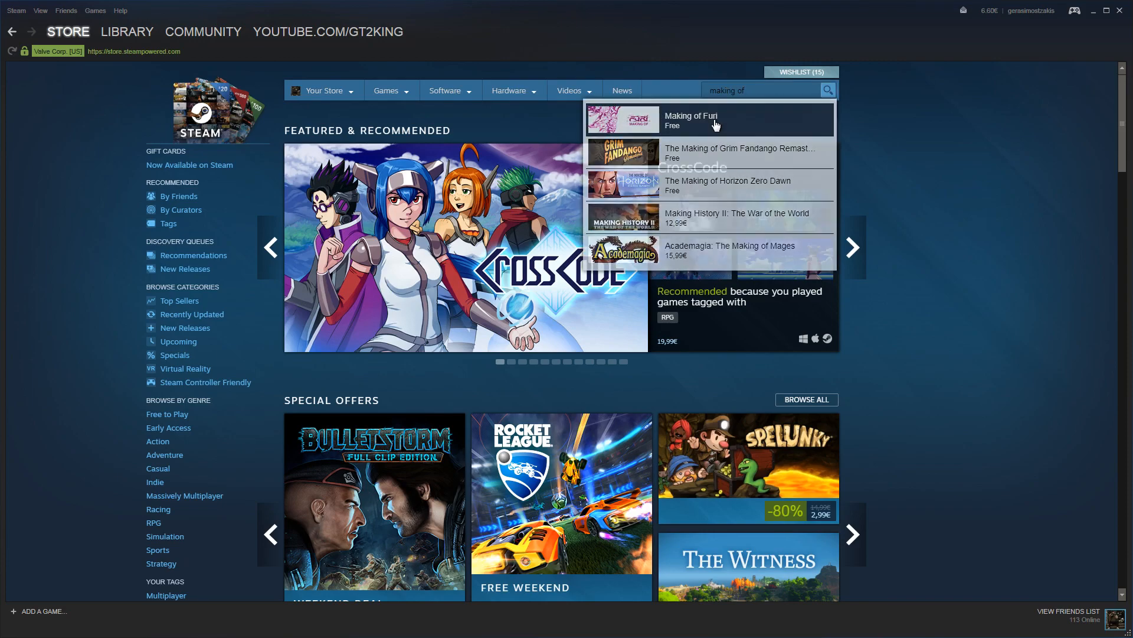
click(692, 119)
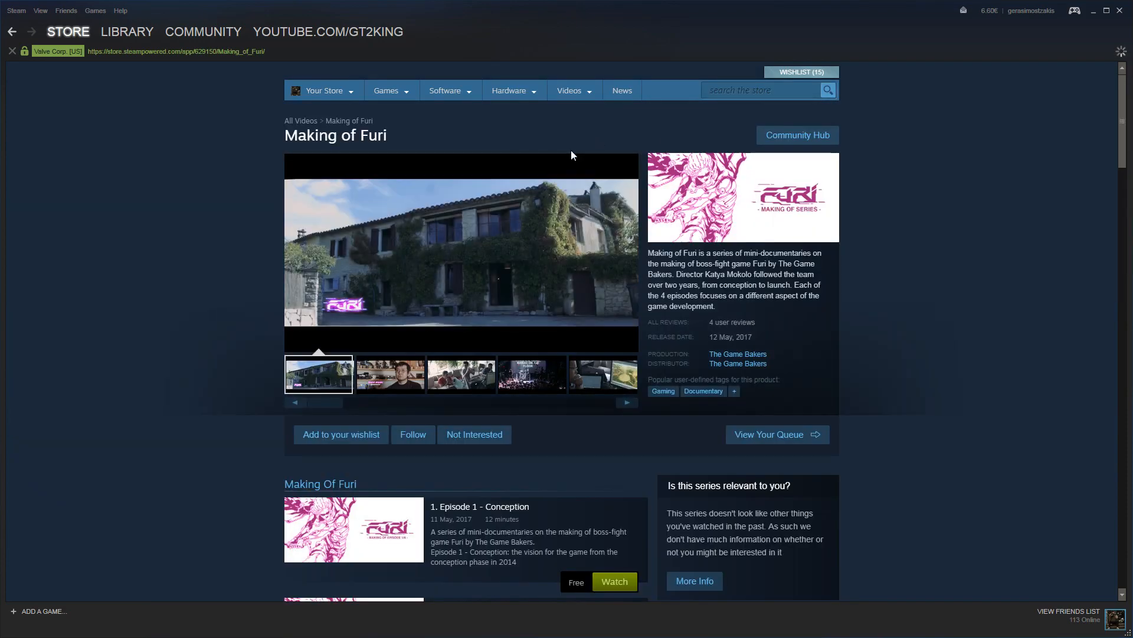
scroll(down, 3)
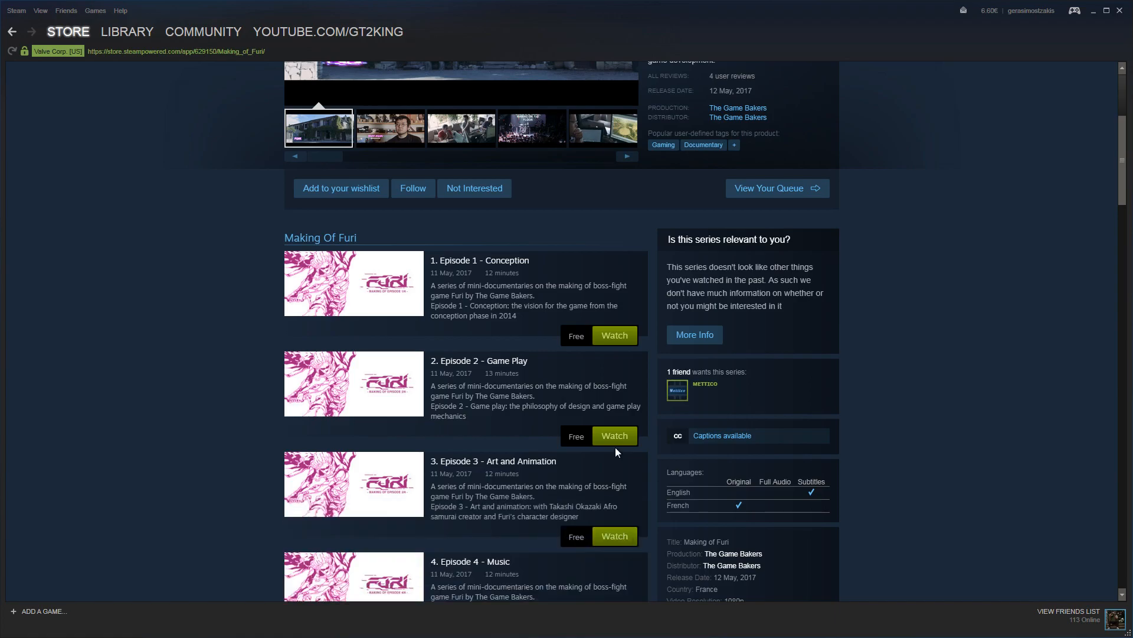
scroll(down, 3)
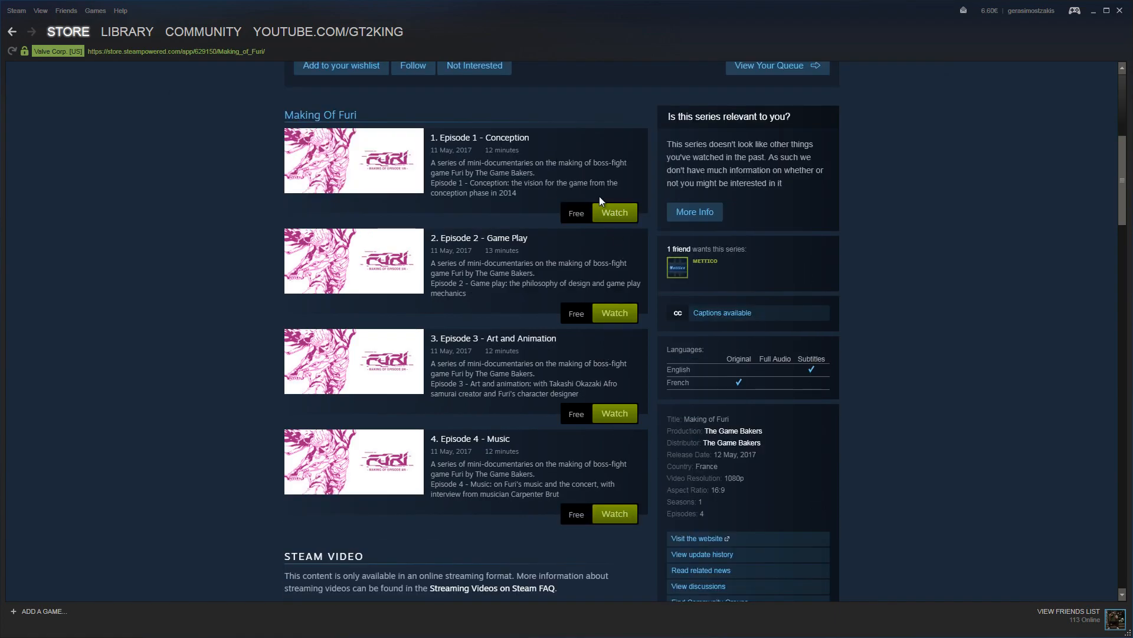
mouse_move(662, 220)
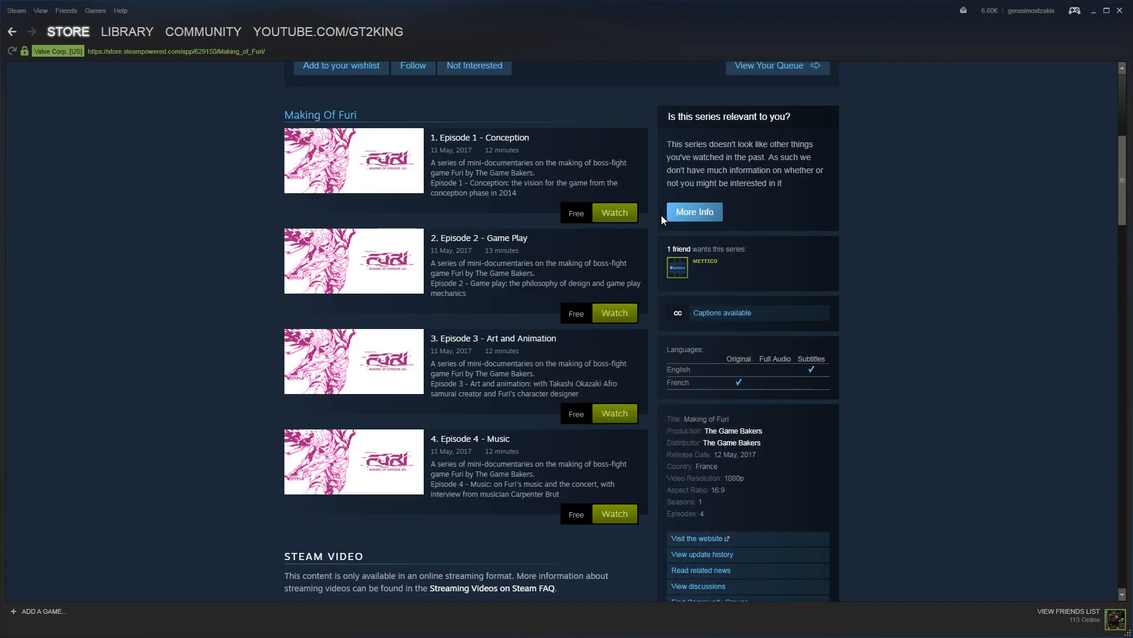
click(615, 212)
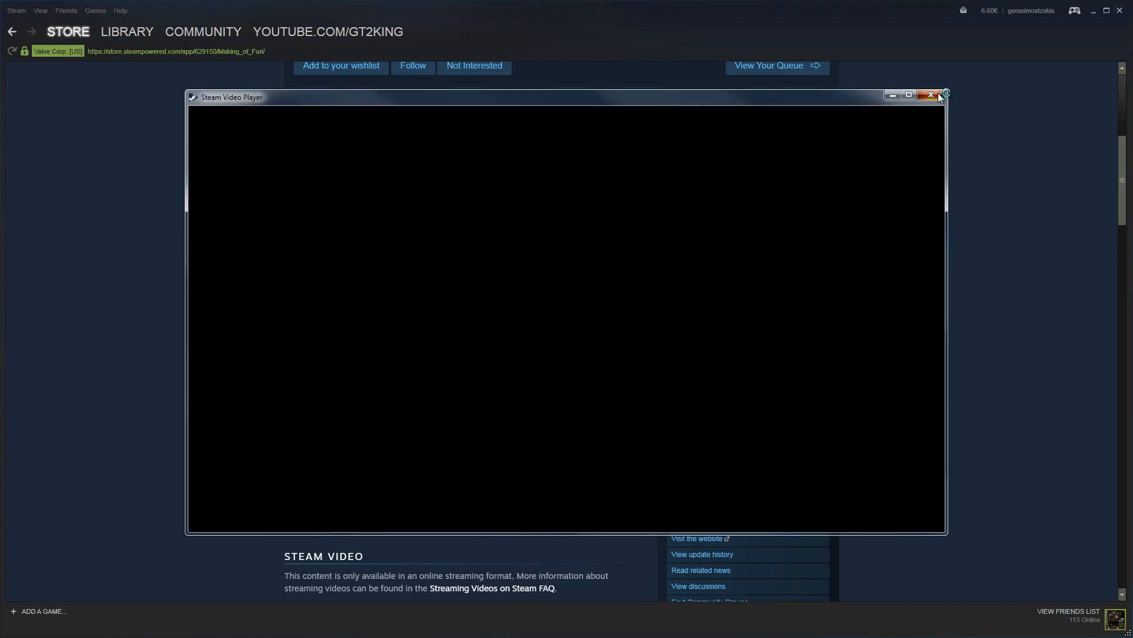
click(931, 94)
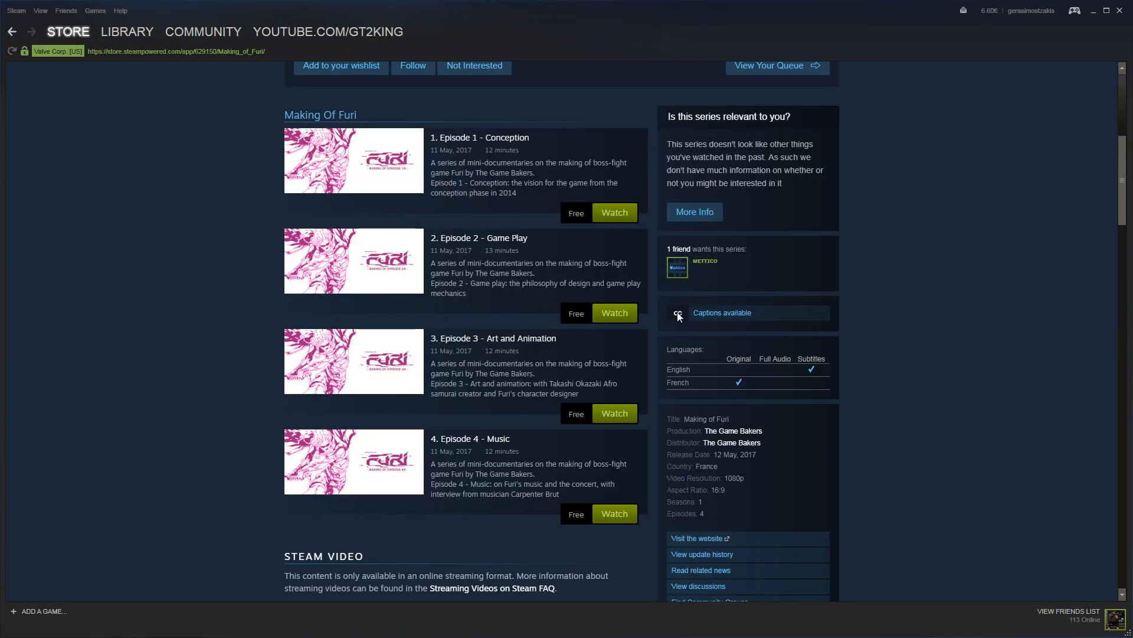
mouse_move(610, 400)
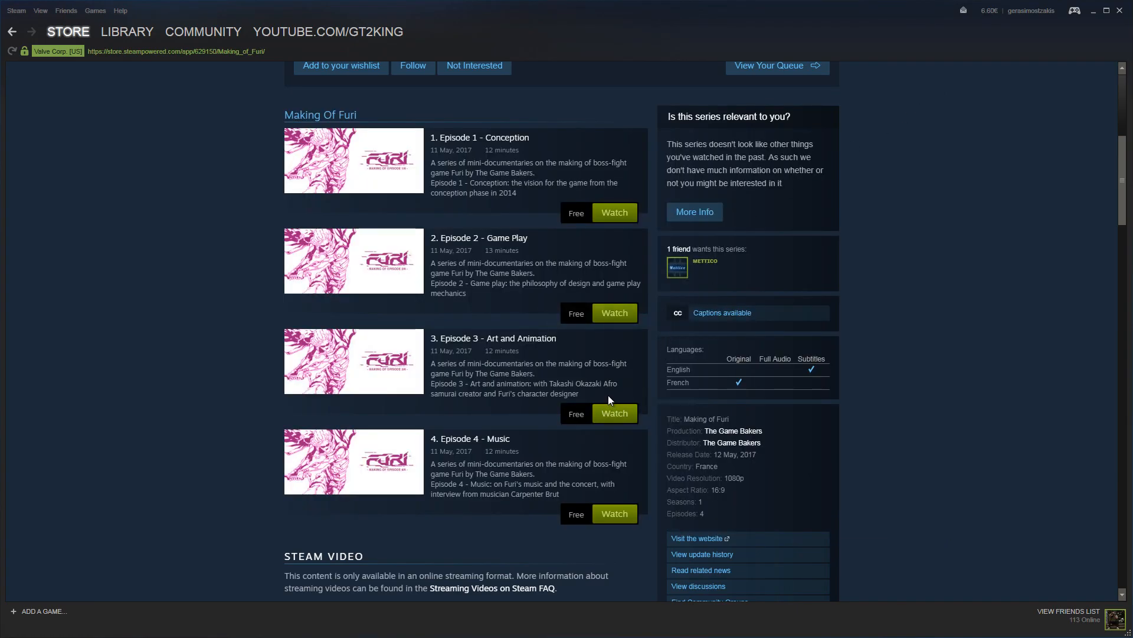
mouse_move(932, 96)
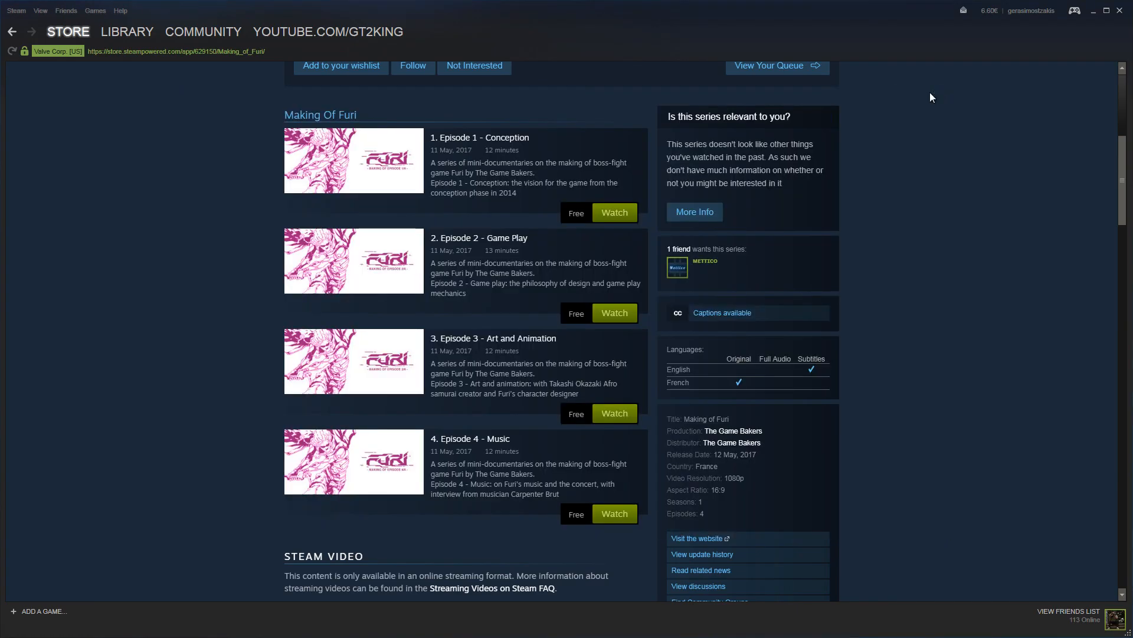
mouse_move(886, 127)
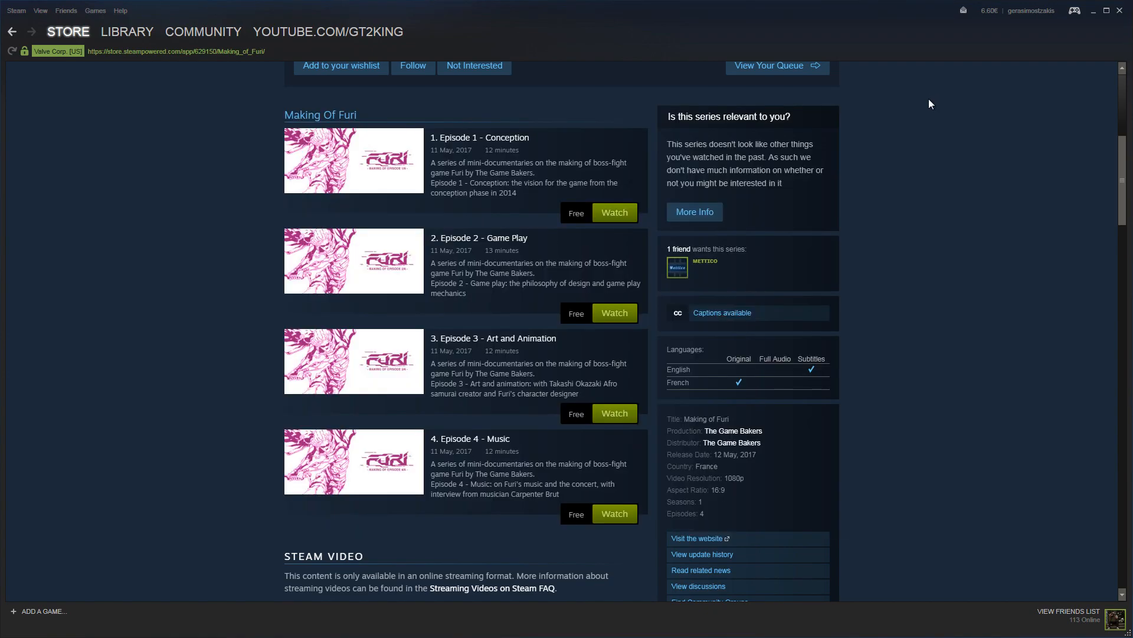
mouse_move(1116, 618)
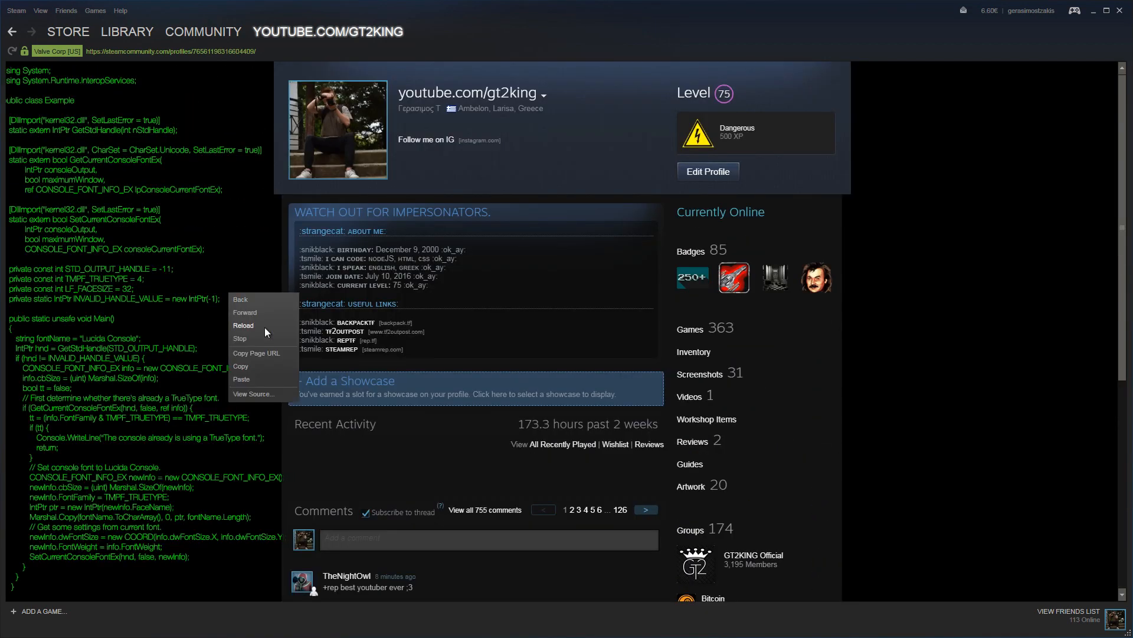
- Reload the profile page to refresh its Recent Activity section
click(227, 325)
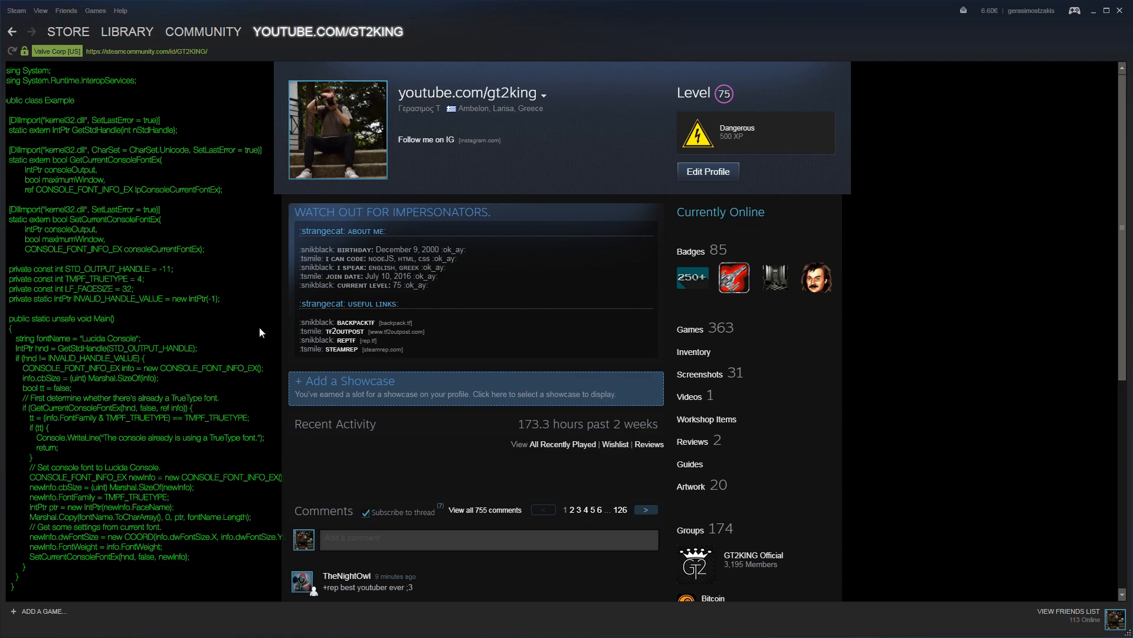
mouse_move(381, 431)
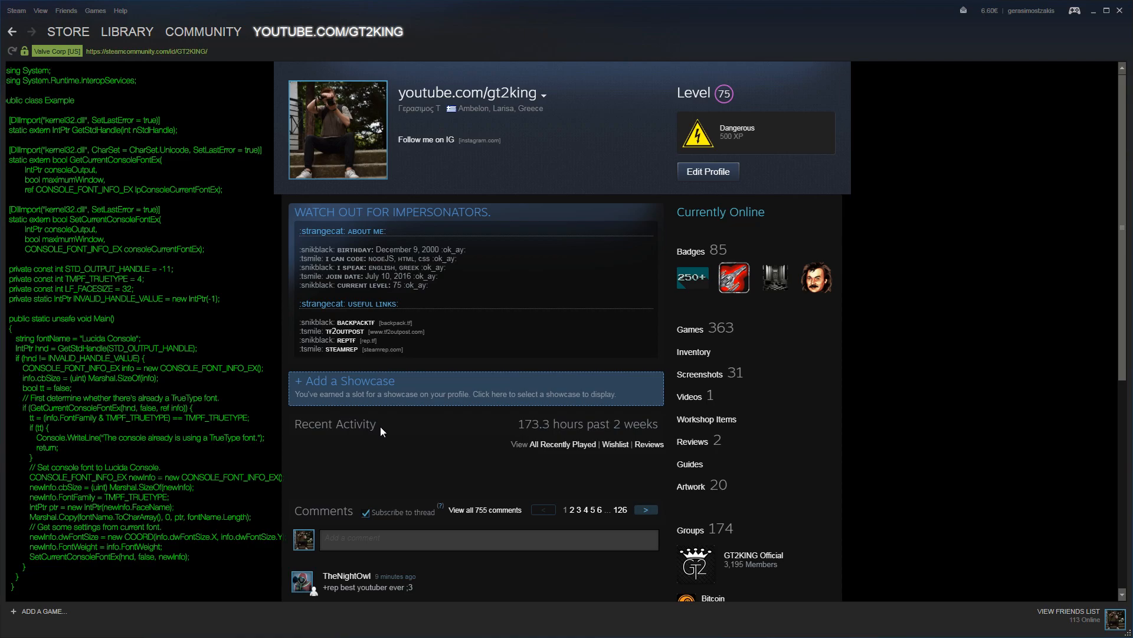
mouse_move(244, 405)
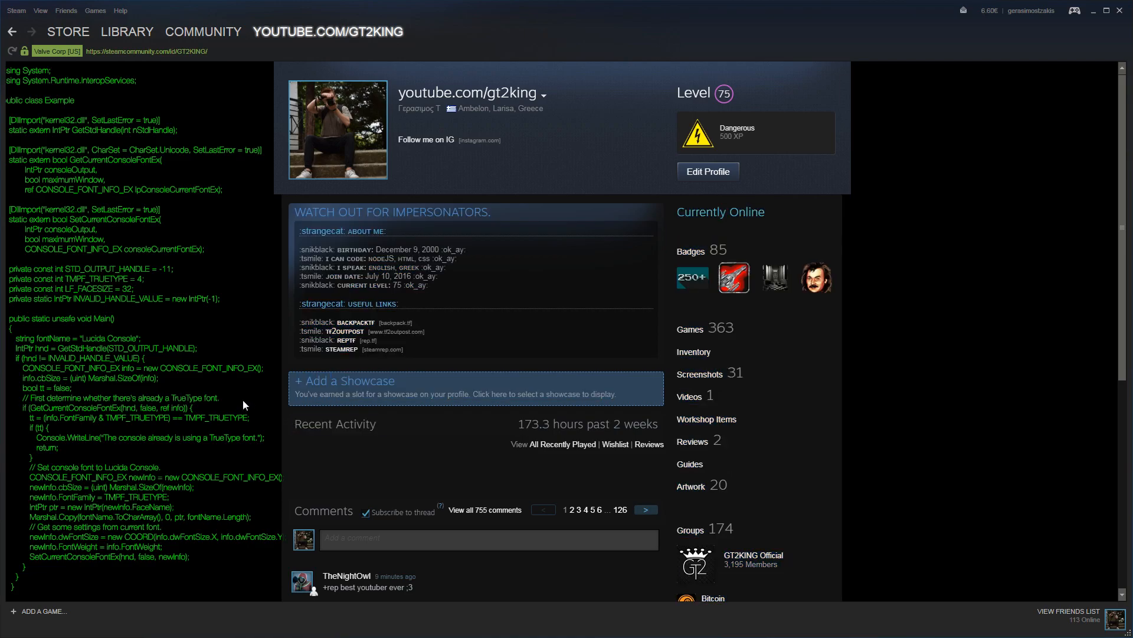